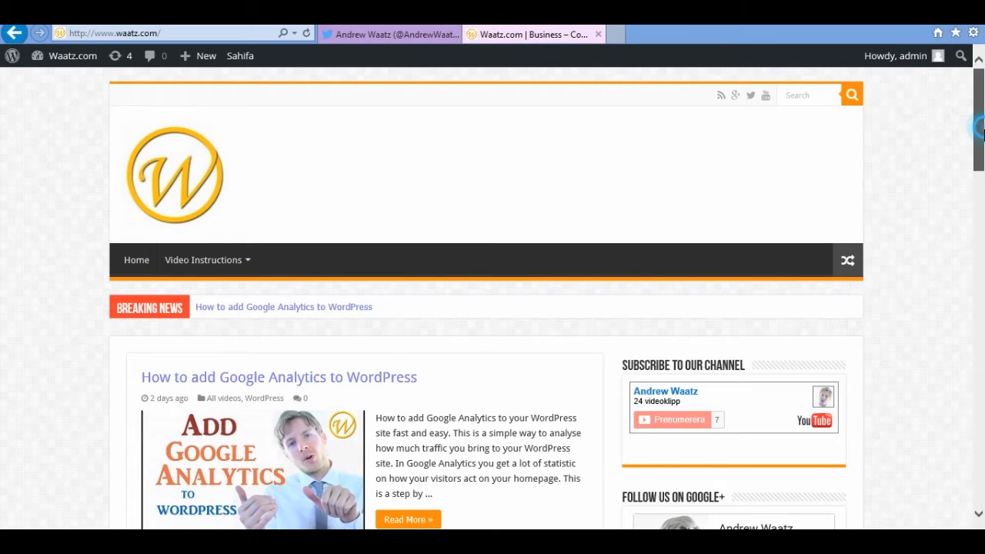
# Step: Go to the Twitter account's Settings and open the empty Widgets page
pyautogui.scroll(-3)
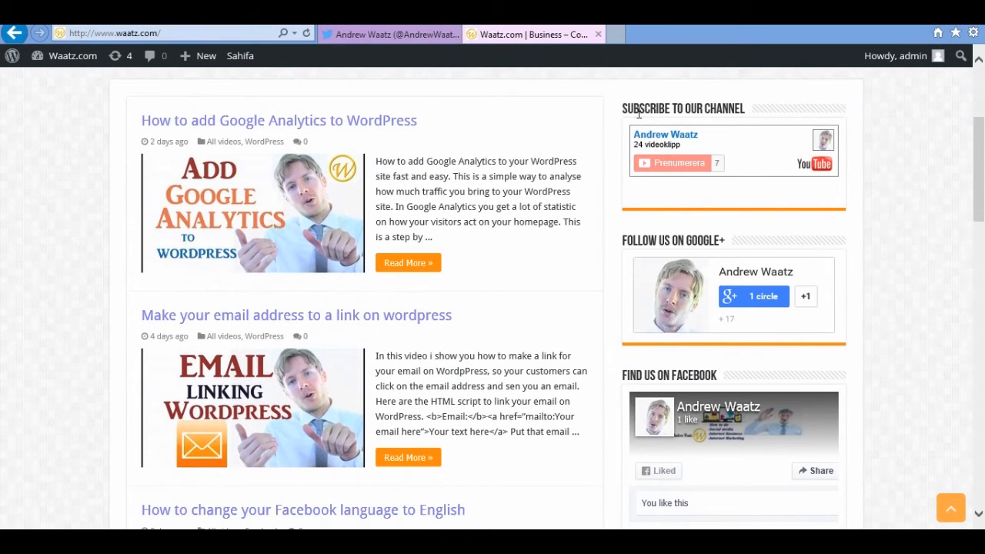
pyautogui.moveTo(756, 183)
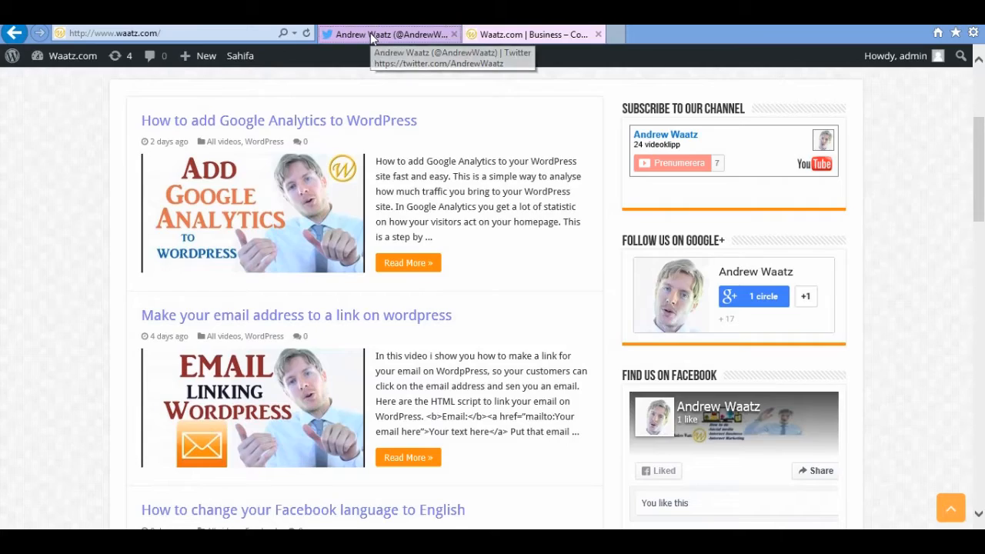
pyautogui.click(389, 34)
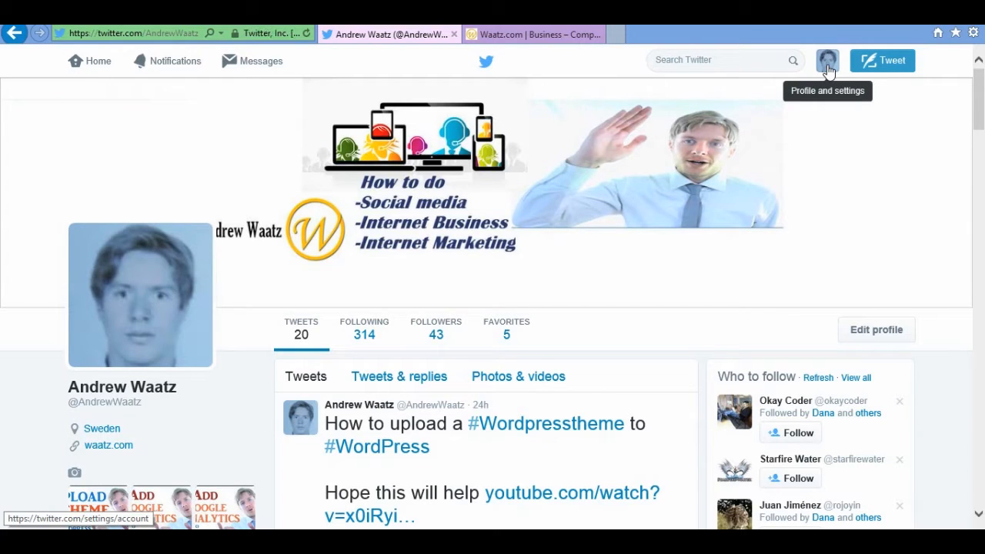
pyautogui.click(827, 60)
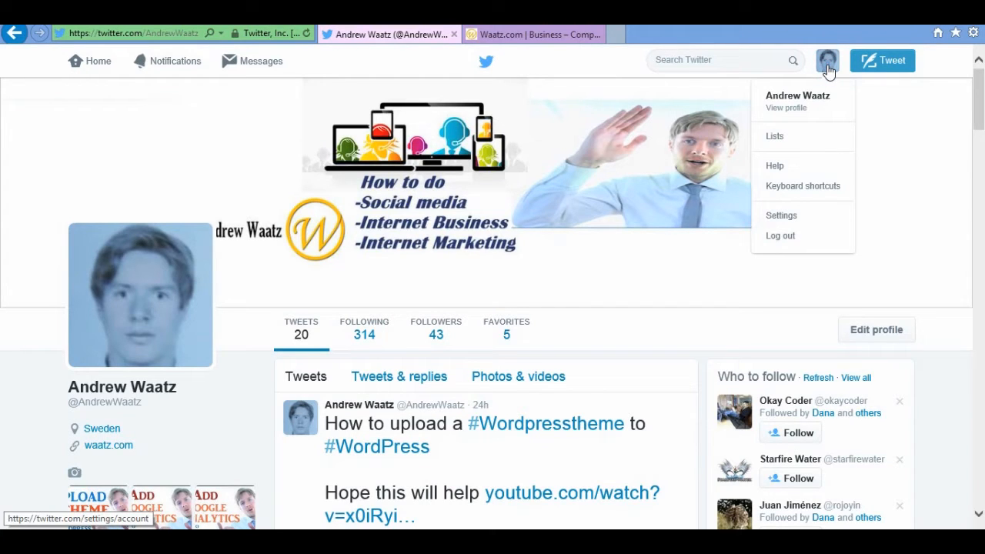
pyautogui.moveTo(782, 214)
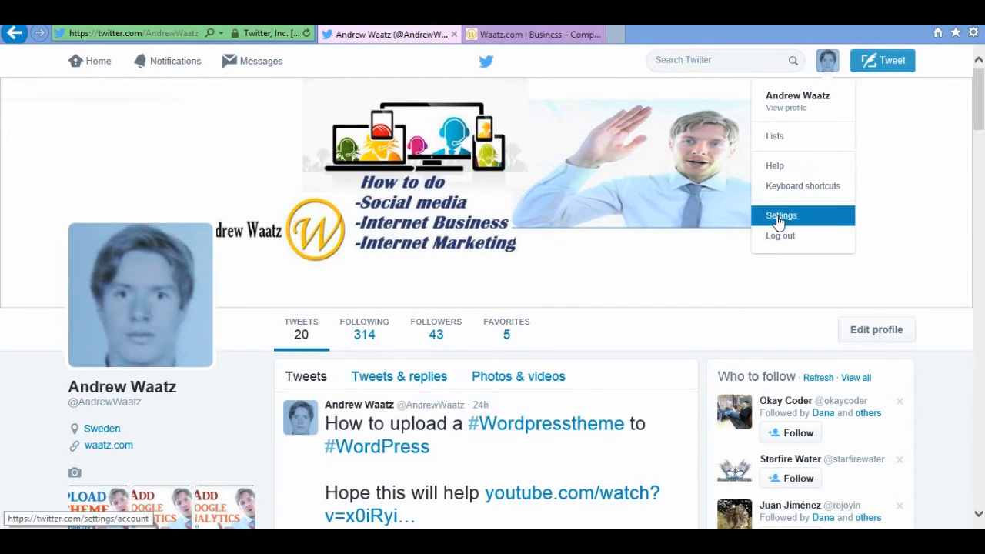
pyautogui.click(781, 216)
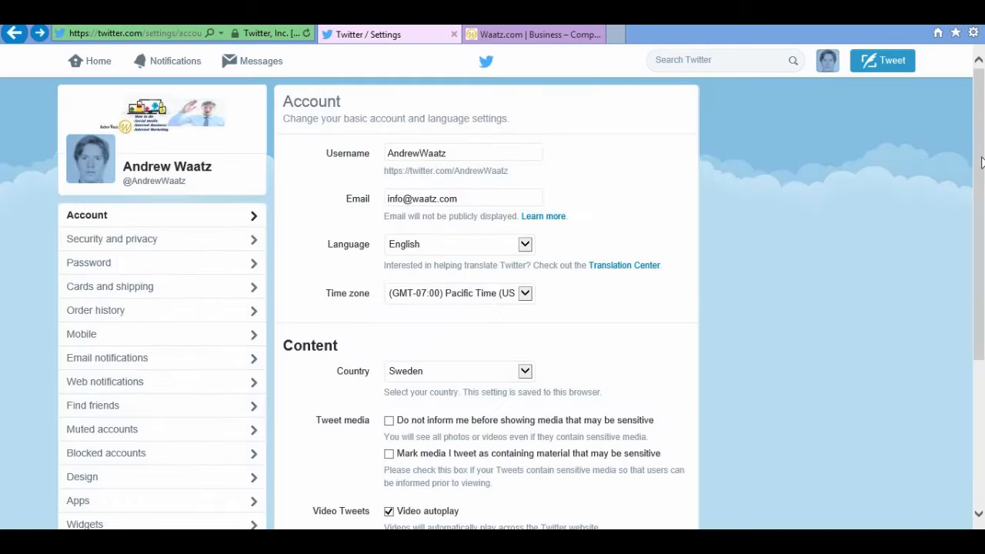
pyautogui.scroll(-3)
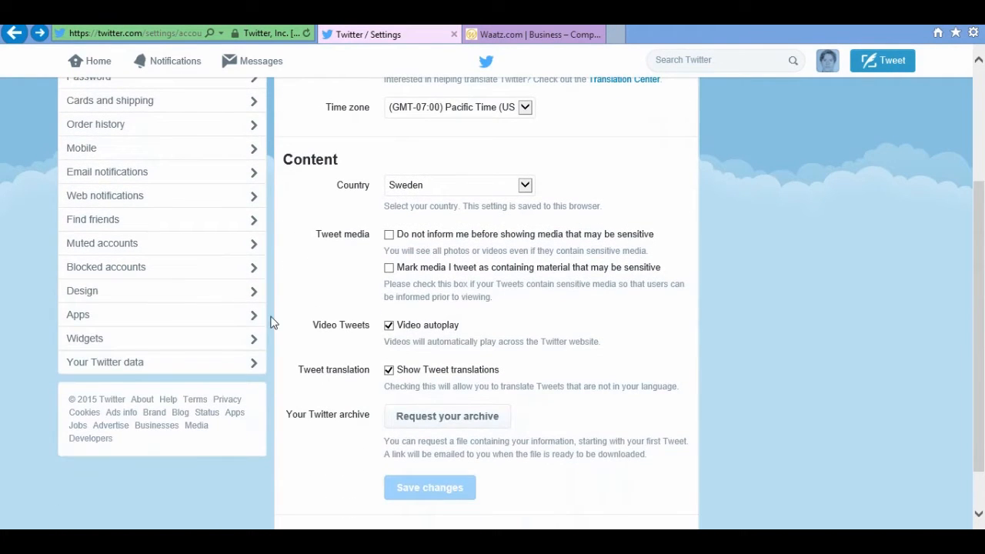
pyautogui.moveTo(84, 339)
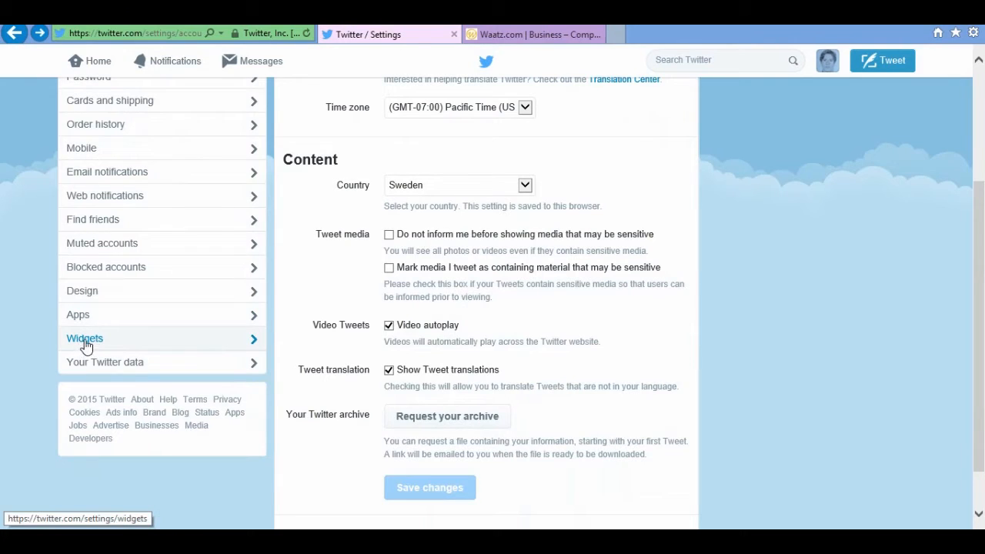
pyautogui.click(85, 339)
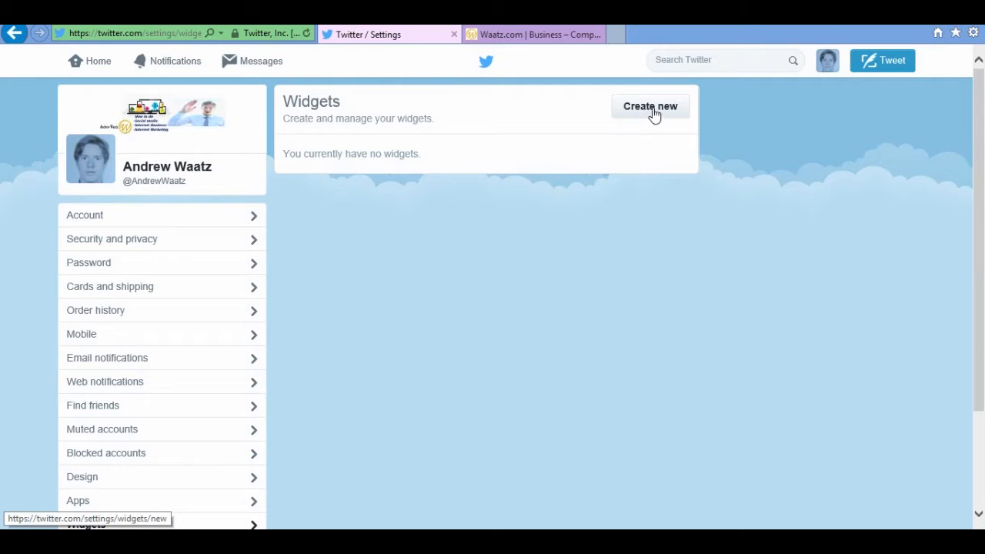
pyautogui.moveTo(646, 114)
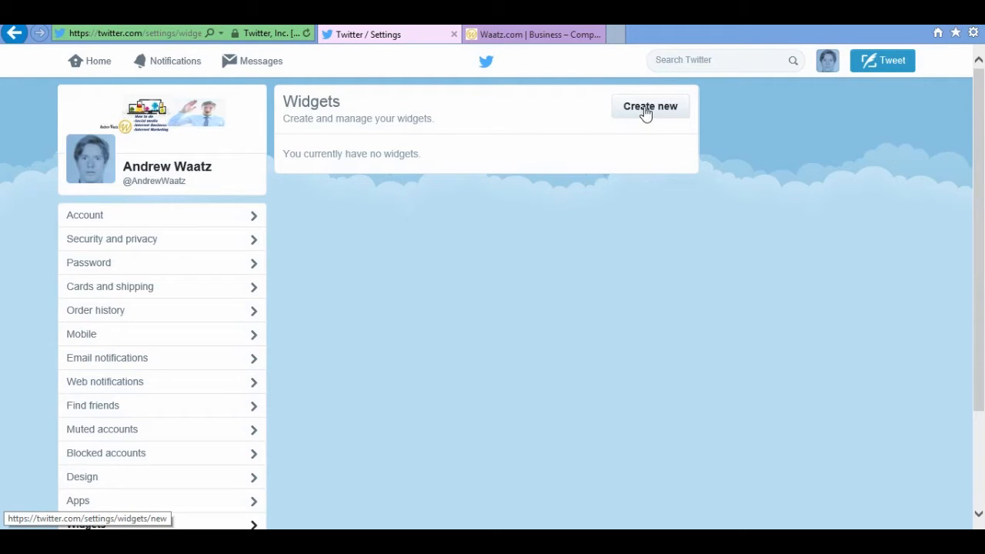
# Step: Start a new AndrewWaatz timeline widget excluding replies and auto-expanding photos
pyautogui.click(649, 106)
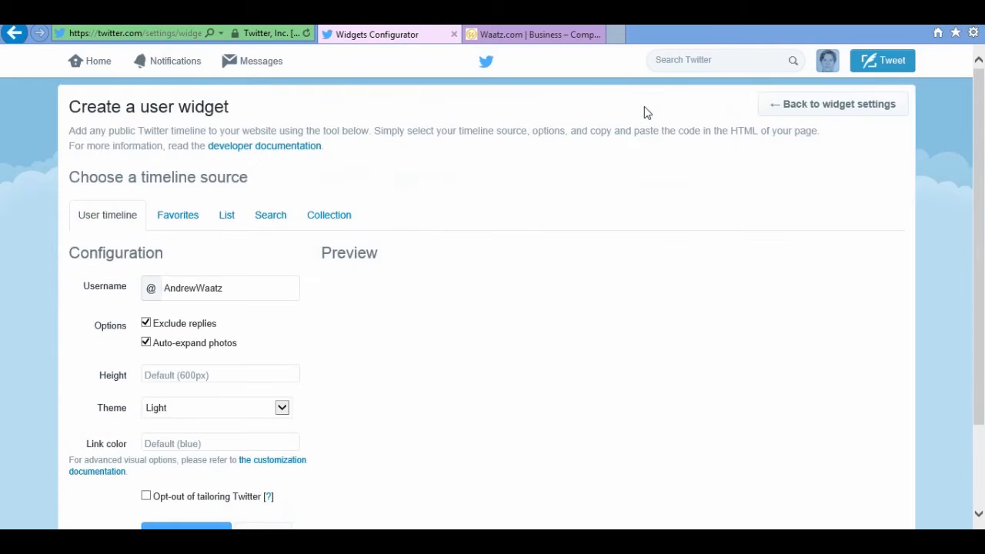
pyautogui.click(224, 288)
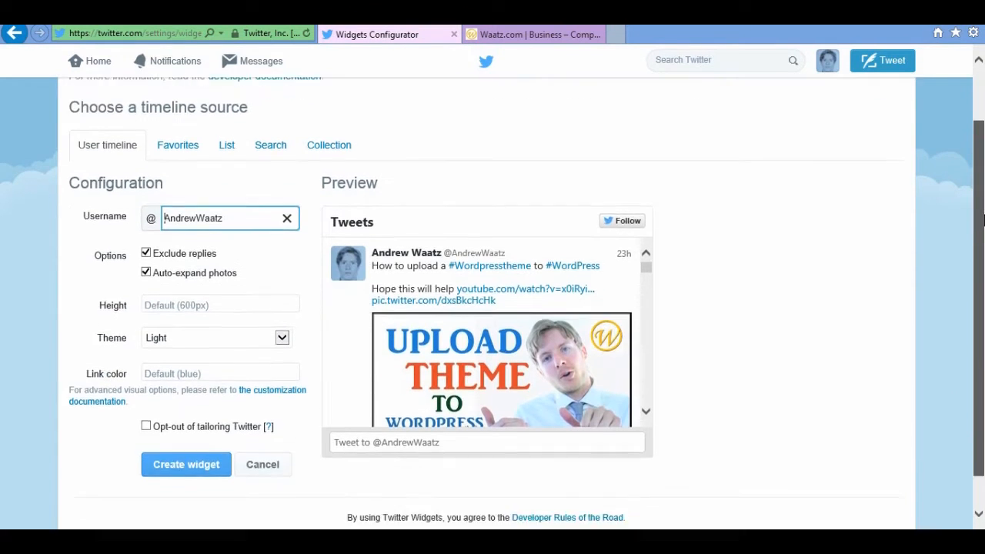
pyautogui.scroll(-3)
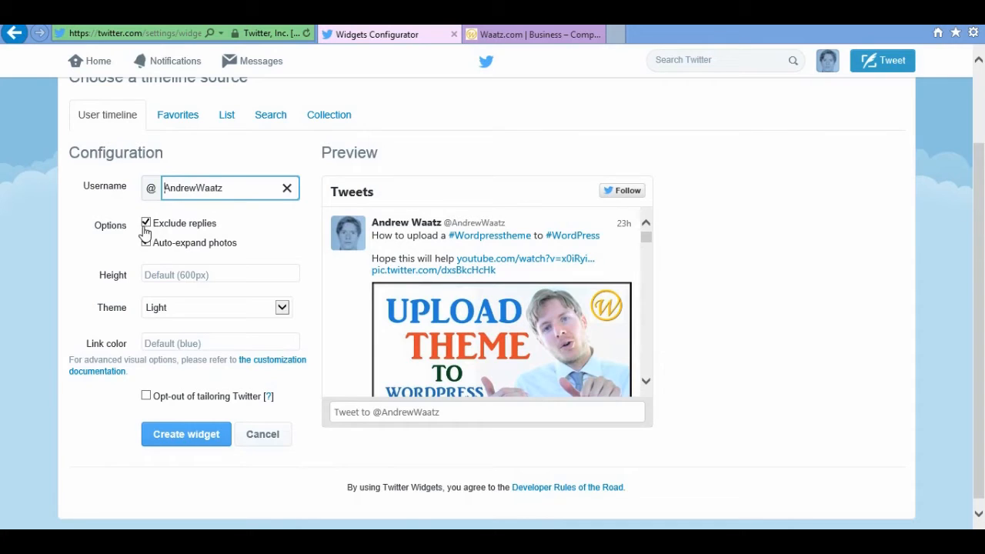
pyautogui.click(146, 242)
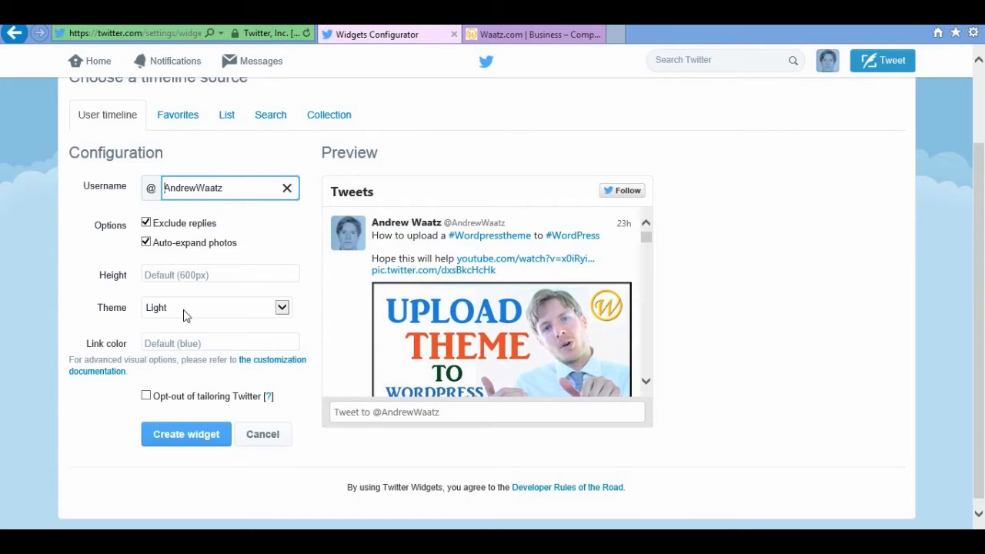
# Step: Try the Dark widget theme, then set the theme back to Light
pyautogui.click(215, 307)
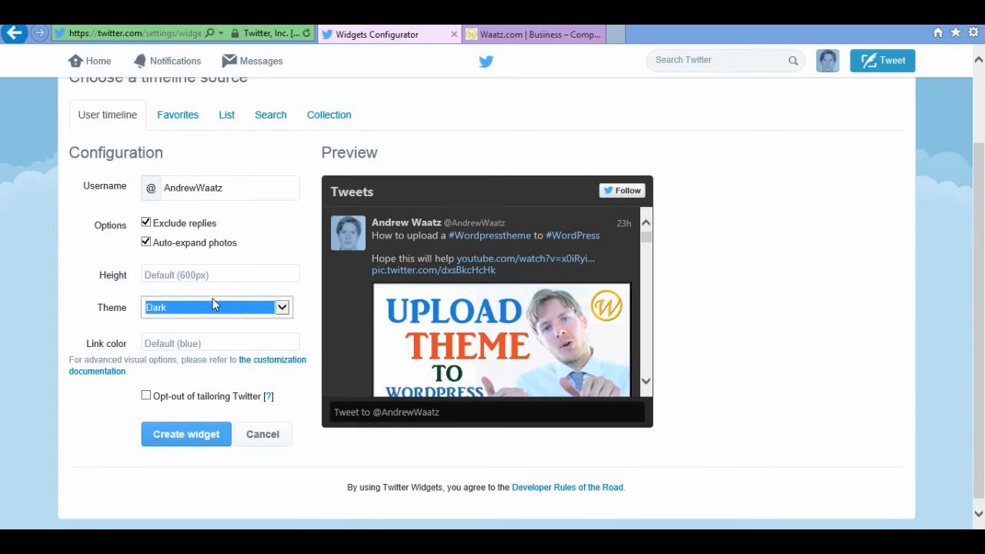
pyautogui.click(216, 307)
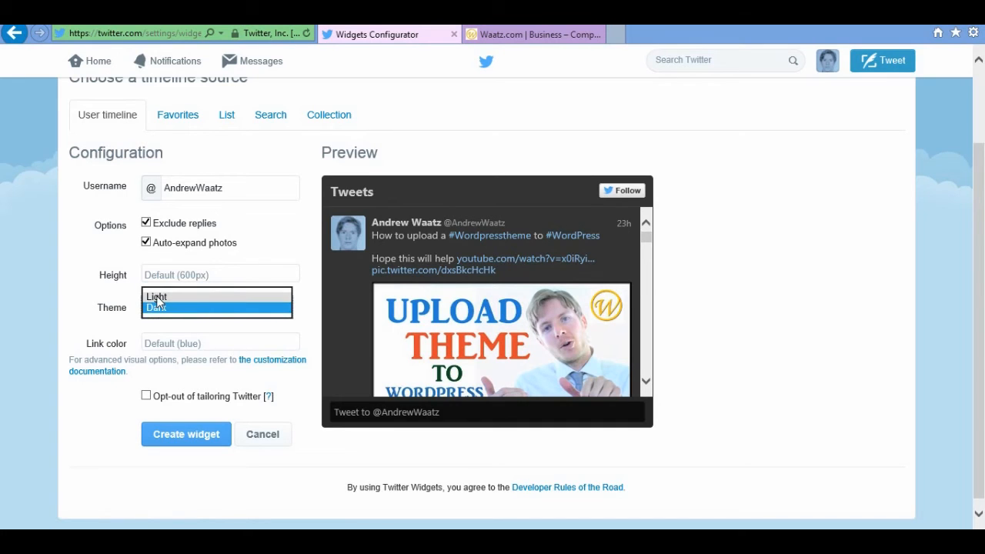
pyautogui.click(156, 297)
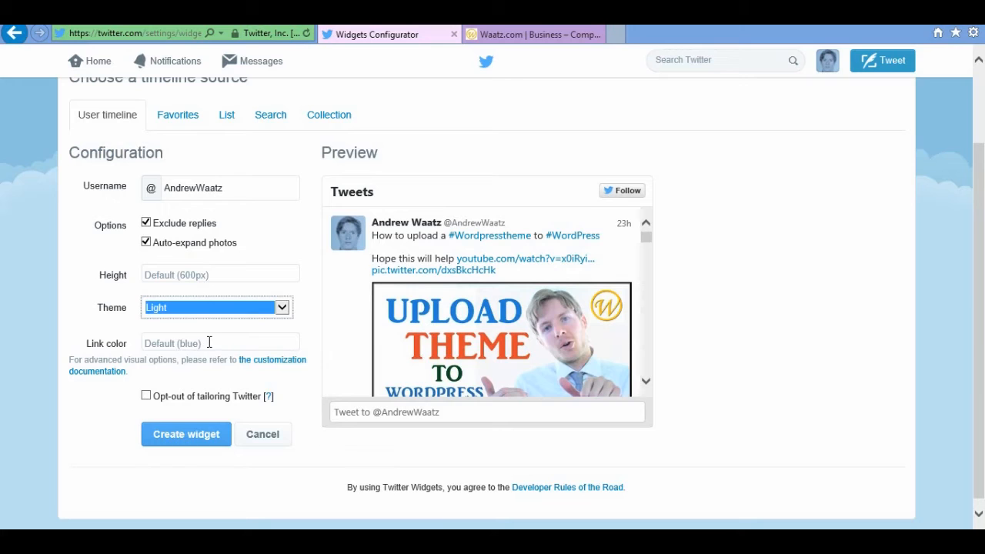
pyautogui.moveTo(217, 385)
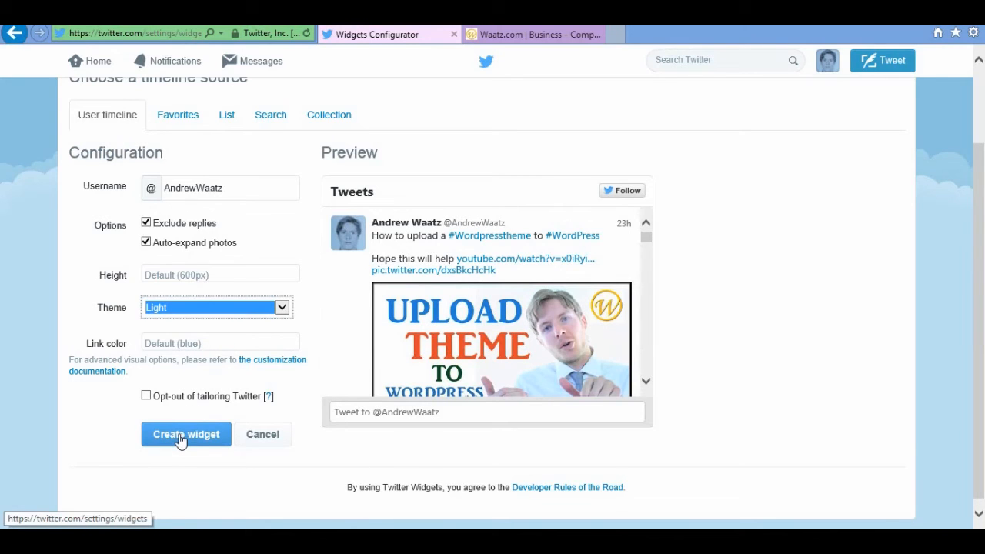
pyautogui.click(185, 434)
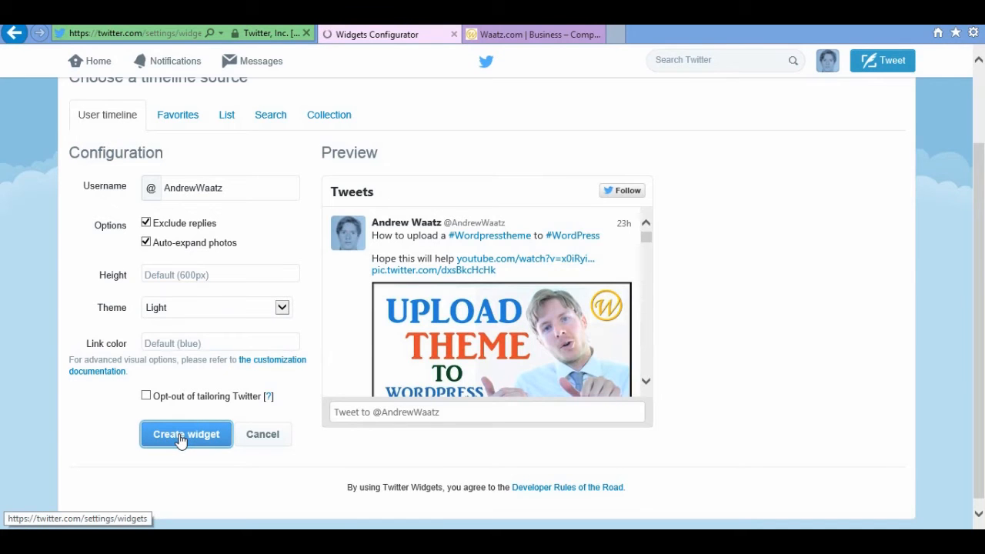
pyautogui.click(186, 433)
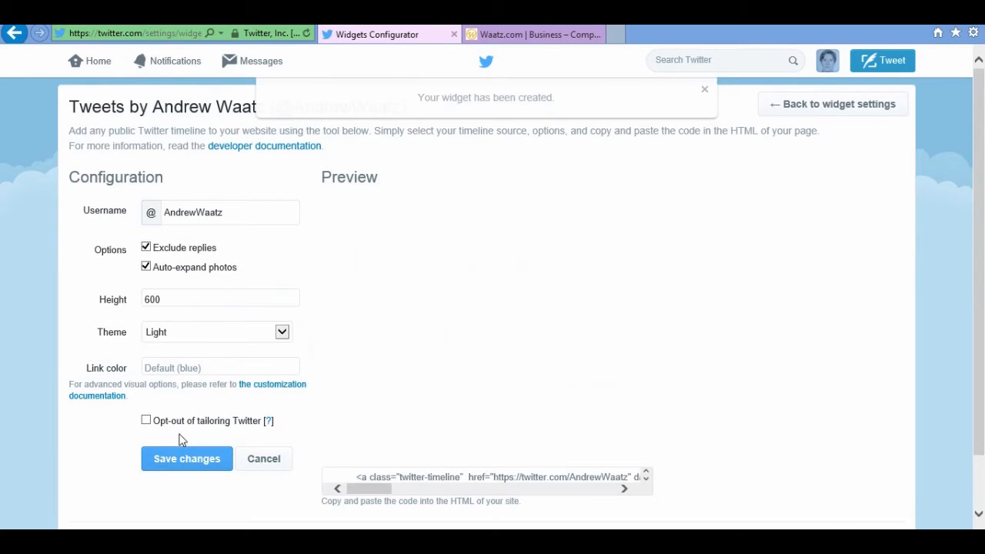
pyautogui.scroll(-3)
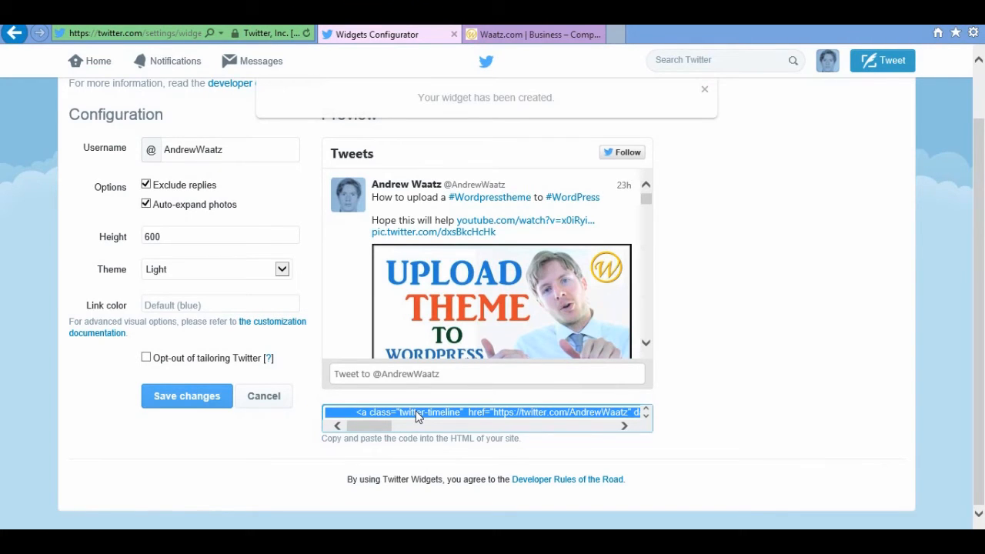
pyautogui.rightClick(419, 416)
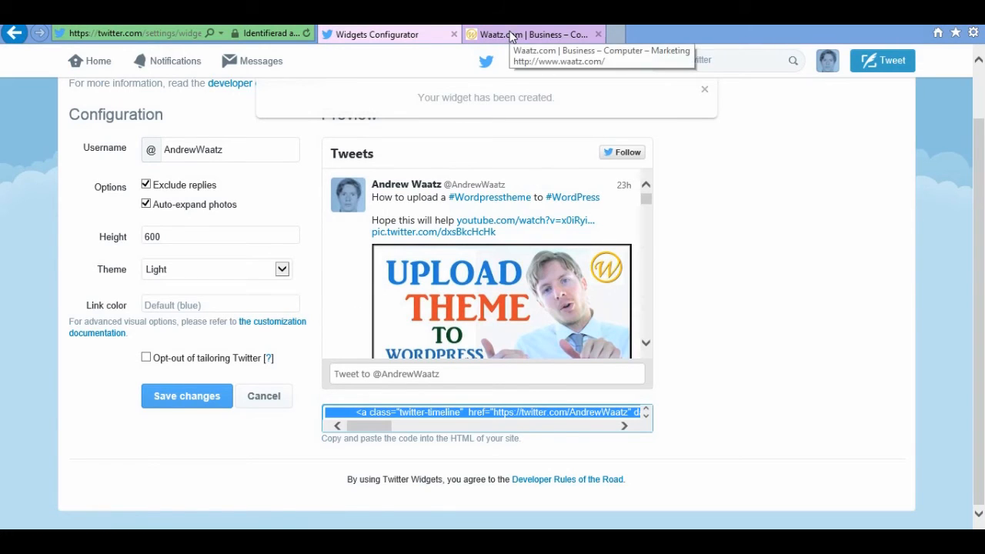
# Step: Open the waatz.com Appearance > Widgets page and scroll to the Text widget
pyautogui.click(531, 34)
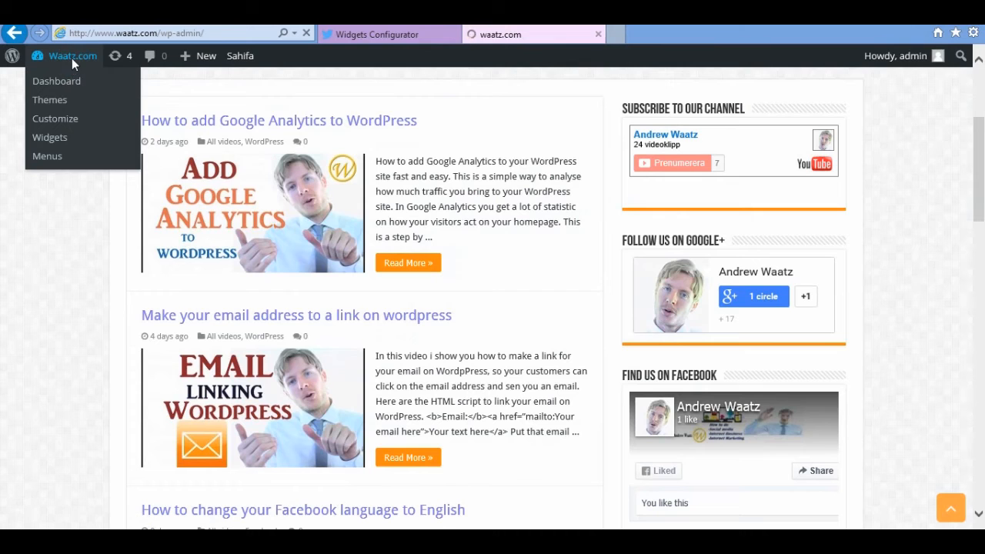
pyautogui.click(56, 80)
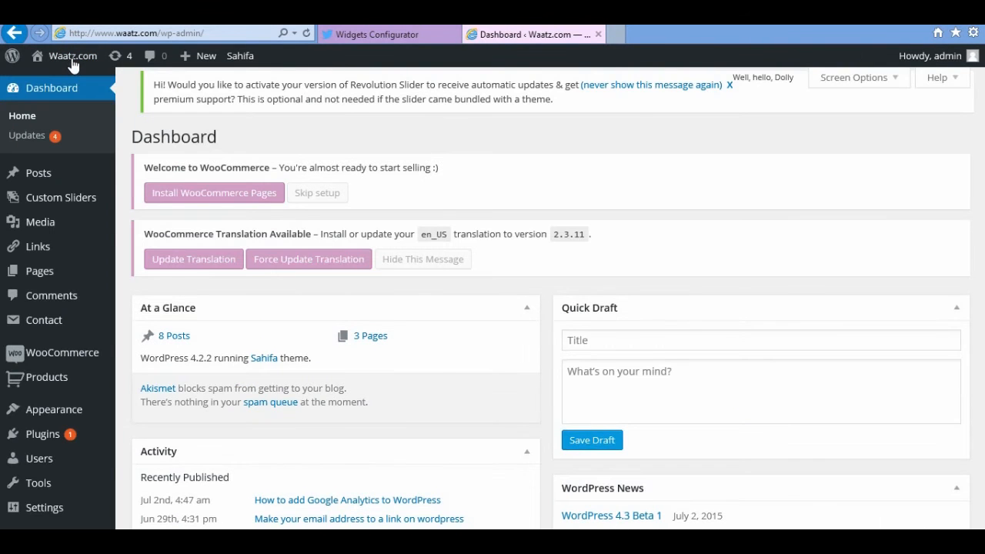
pyautogui.moveTo(53, 409)
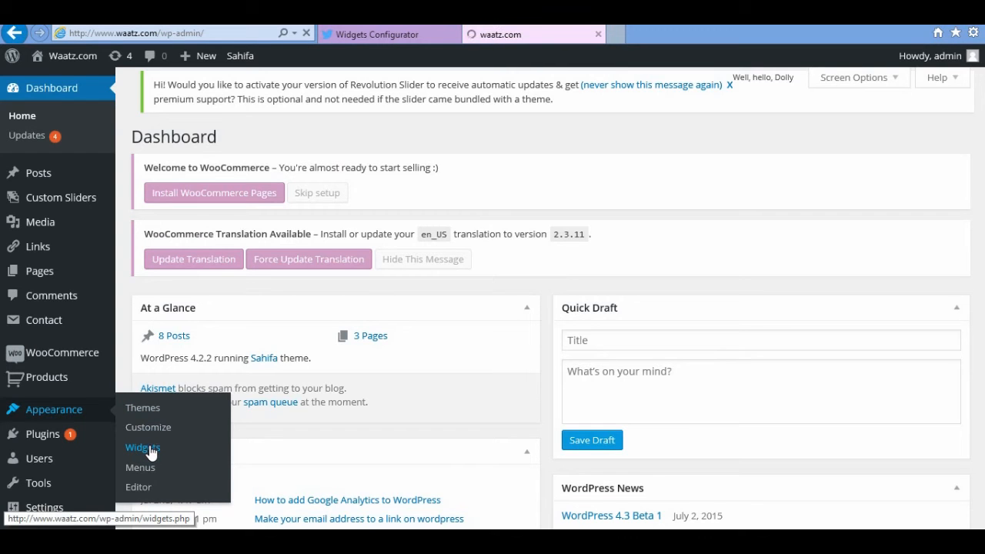
pyautogui.click(142, 447)
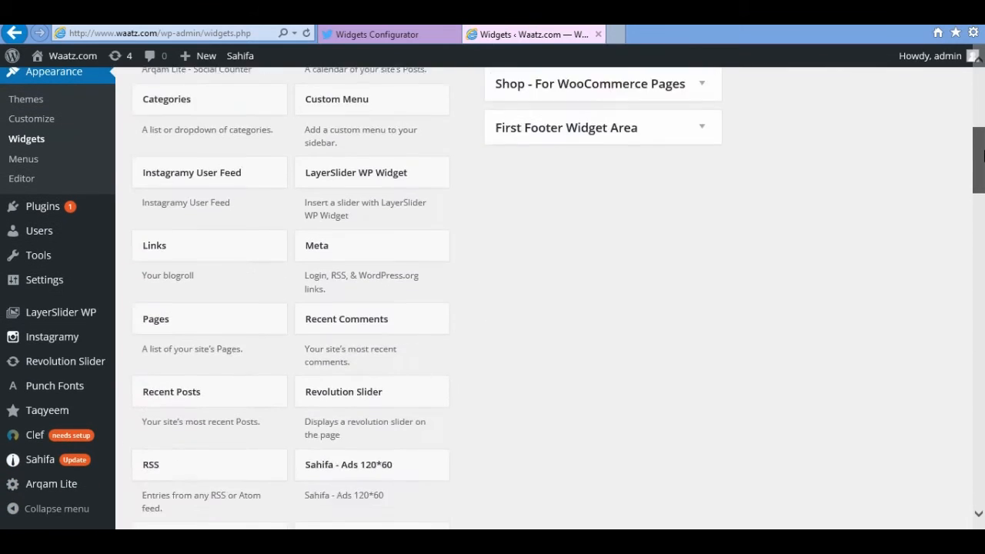
pyautogui.scroll(-3)
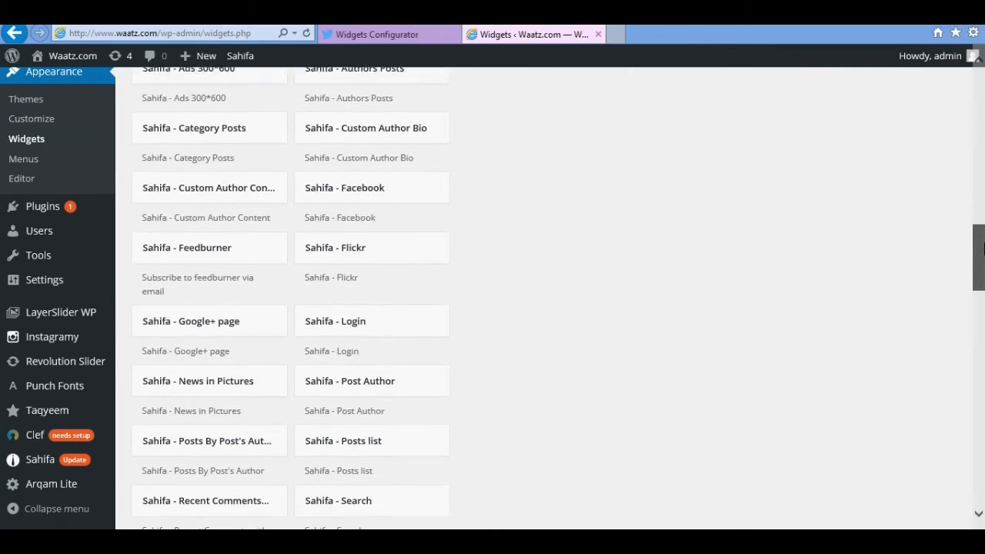
pyautogui.scroll(-3)
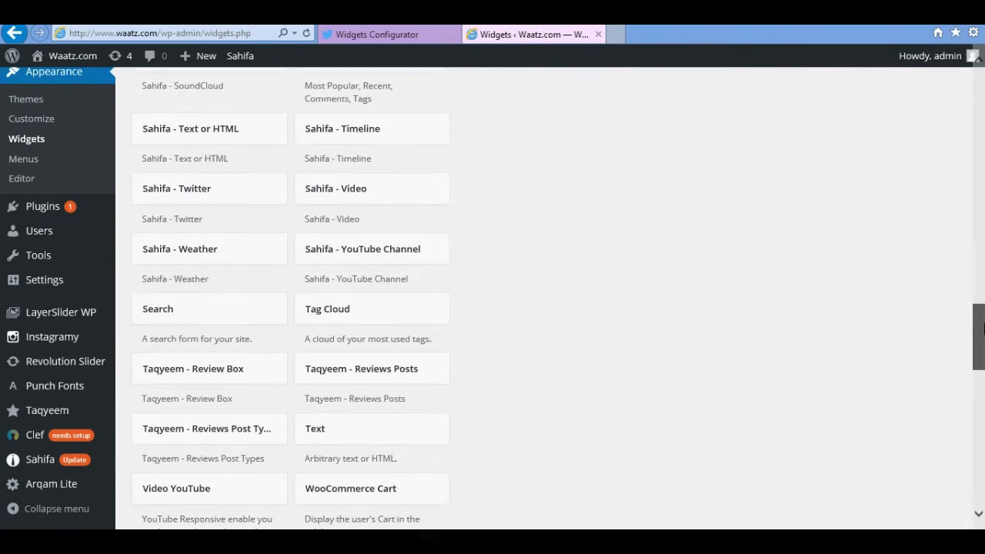
pyautogui.scroll(-3)
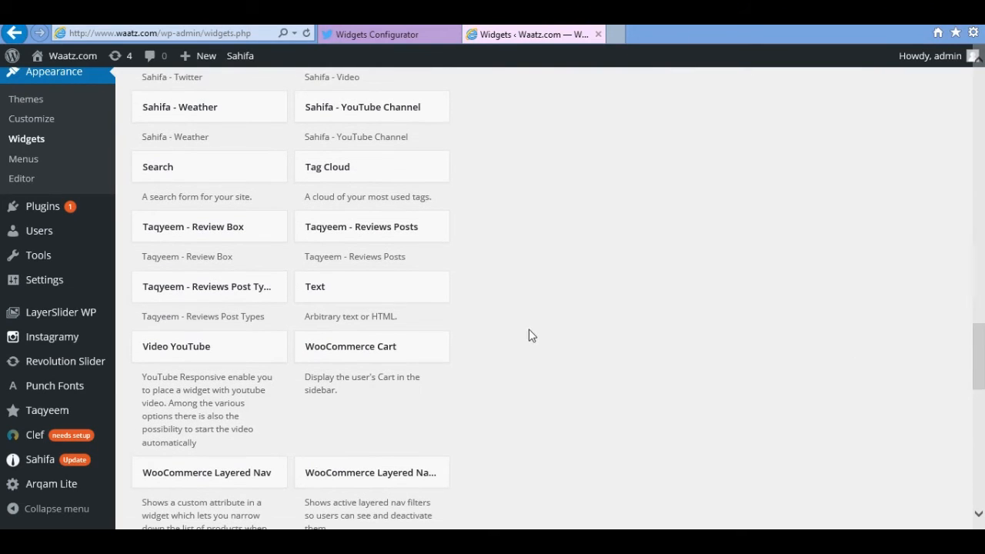
# Step: Add a Text widget to the Primary Widget Area sidebar
pyautogui.click(343, 296)
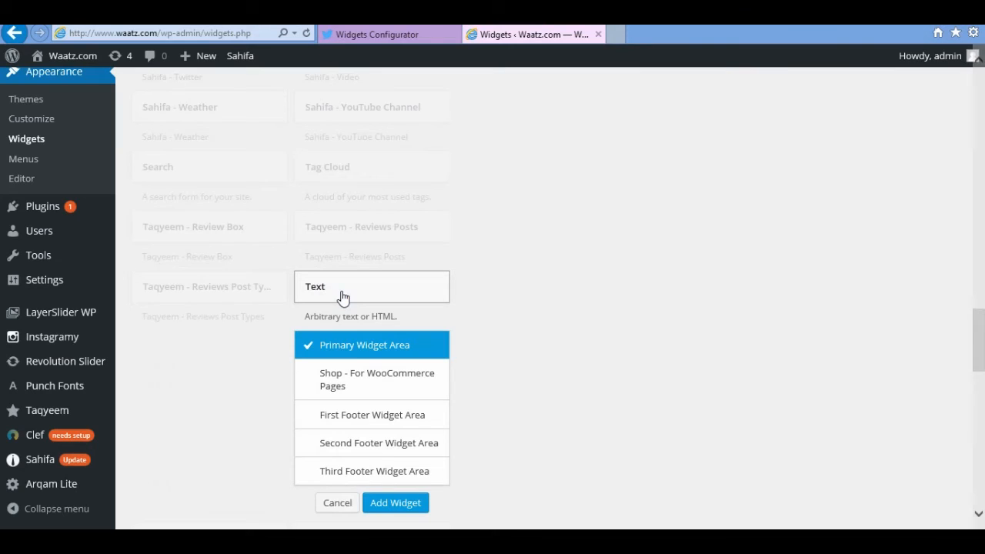
pyautogui.moveTo(345, 351)
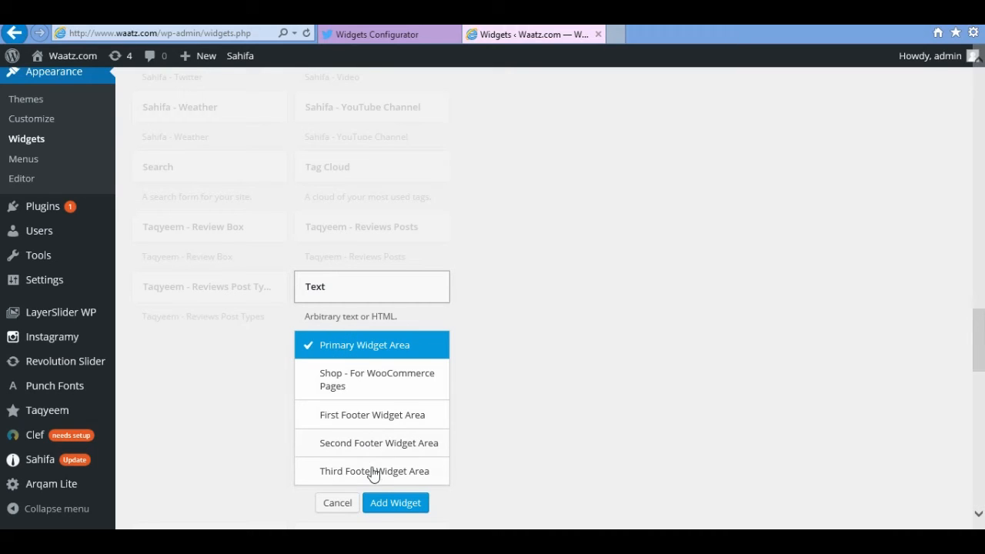
pyautogui.click(395, 502)
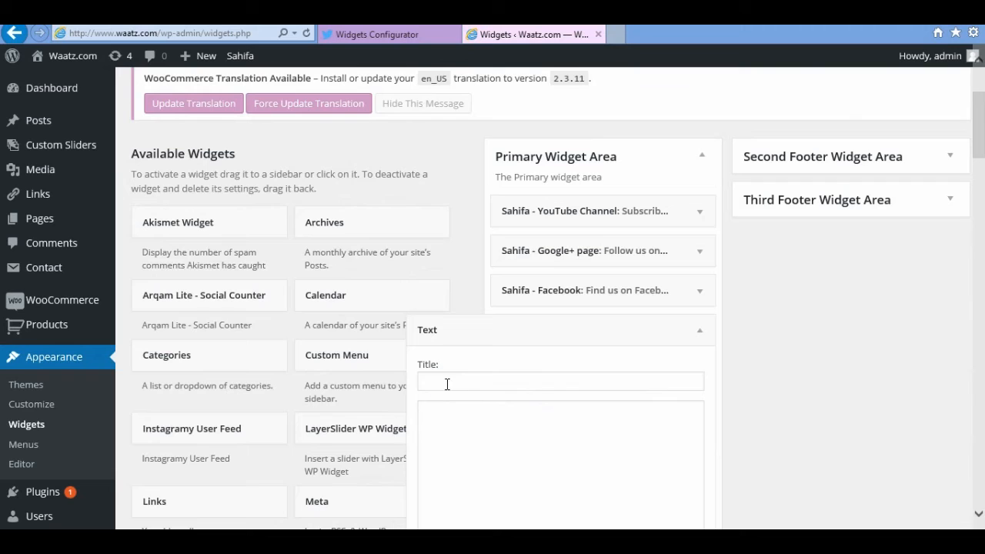
# Step: Title the Text widget 'Follow us on Twitter' and paste in the timeline embed code
pyautogui.click(559, 381)
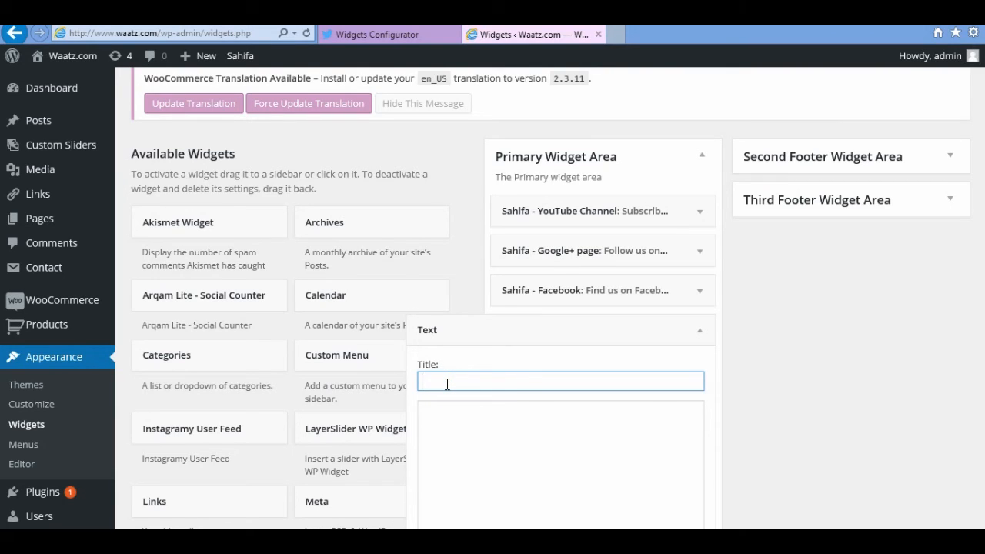
pyautogui.write('Follow us on Twitter')
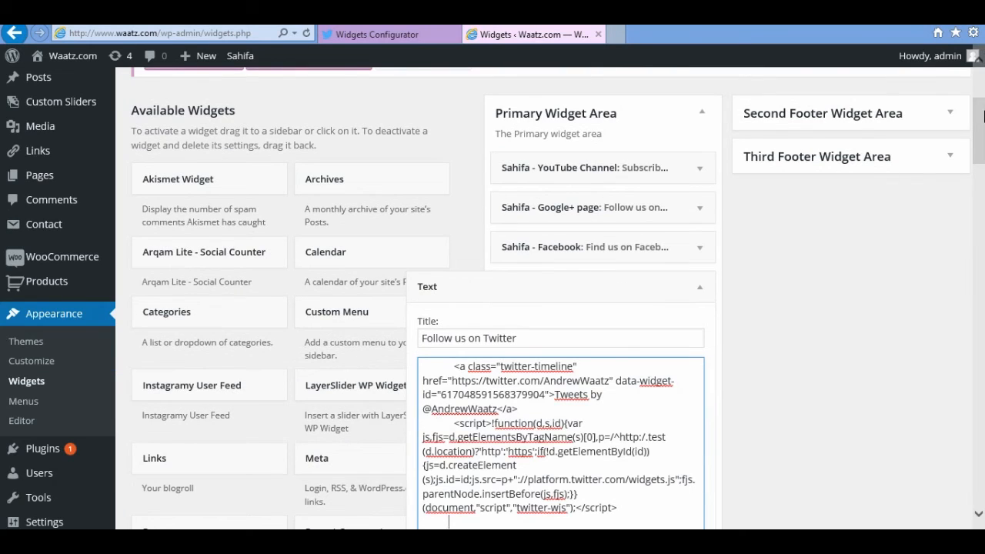
pyautogui.scroll(-3)
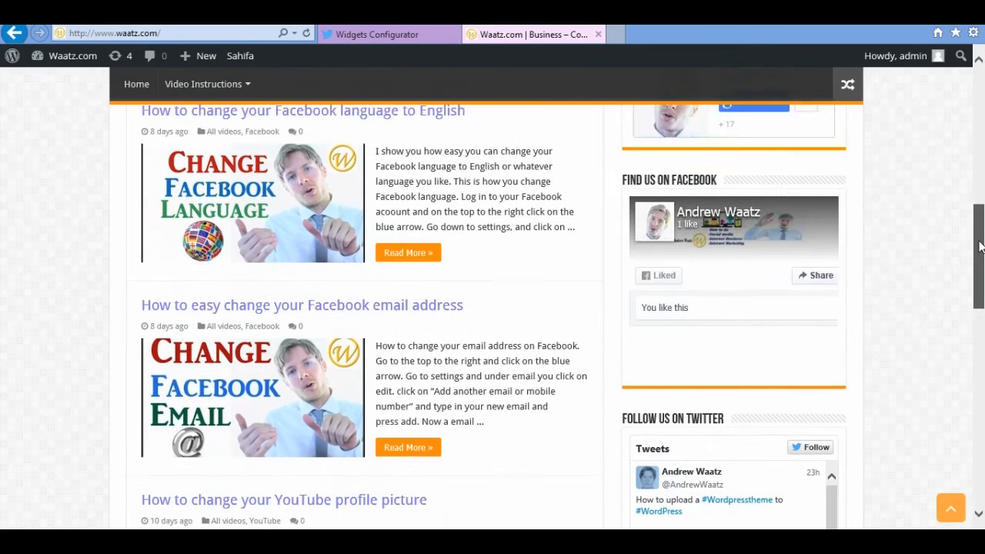
# Step: Scroll the waatz.com homepage to the 'Follow us on Twitter' sidebar timeline
pyautogui.scroll(-3)
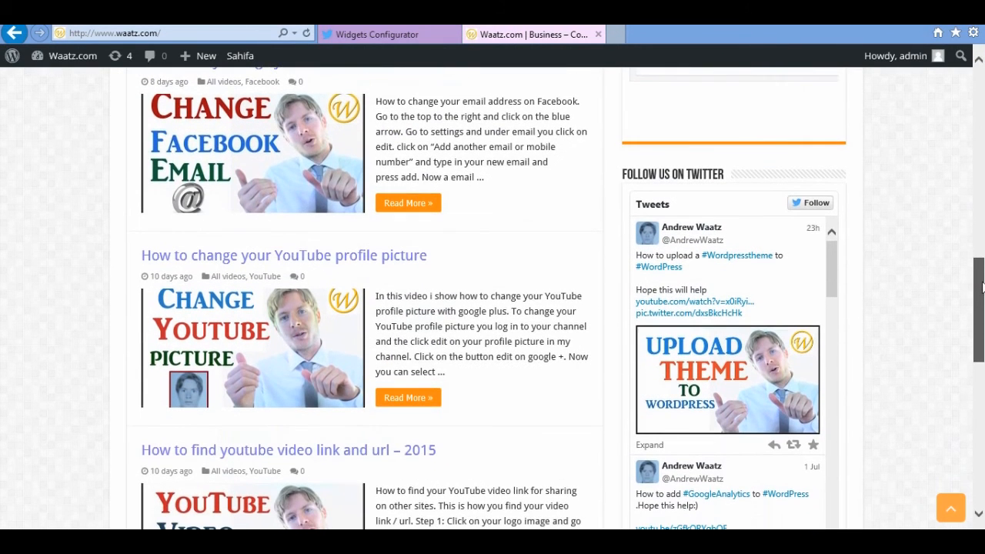
pyautogui.moveTo(623, 175)
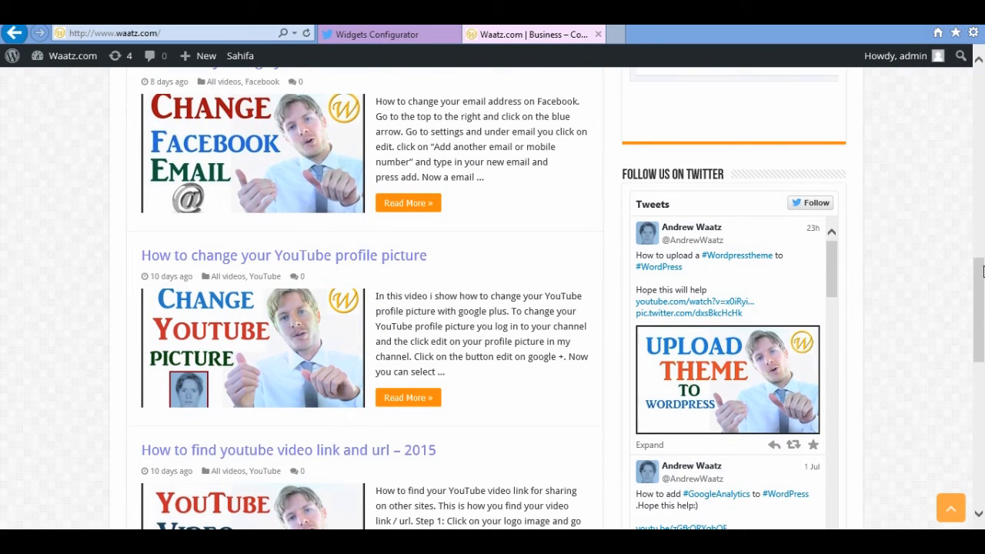
pyautogui.scroll(-3)
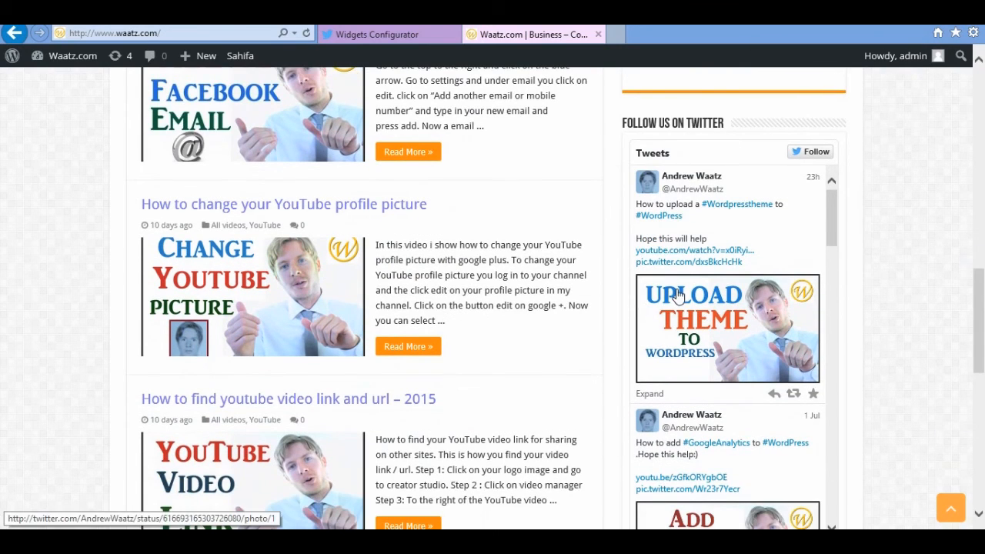